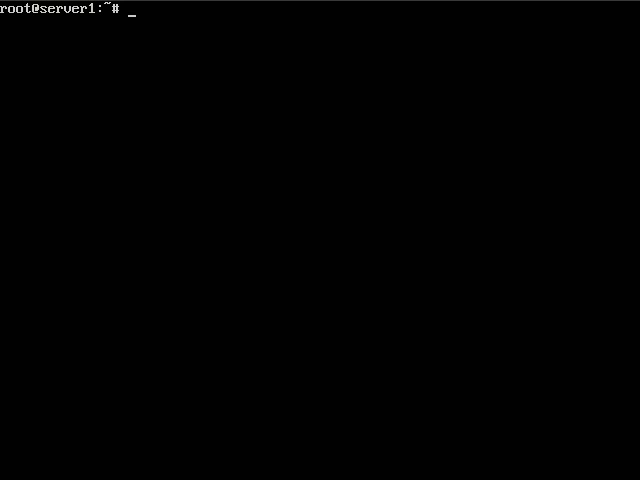
- Install the vsftpd package with apt-get install vsftpd and let the service start
text(apt-g)
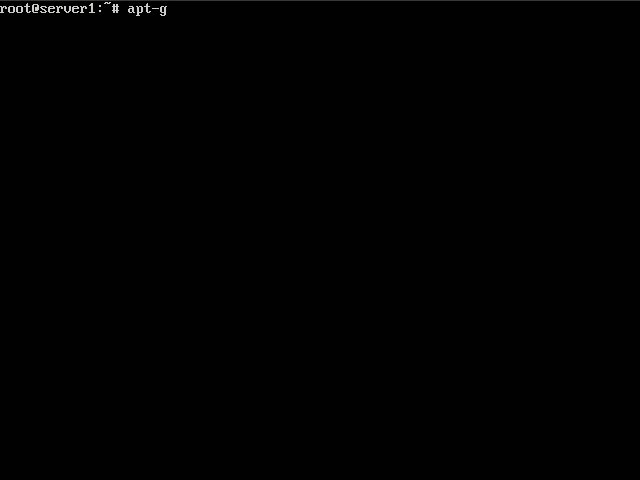
text(et install v)
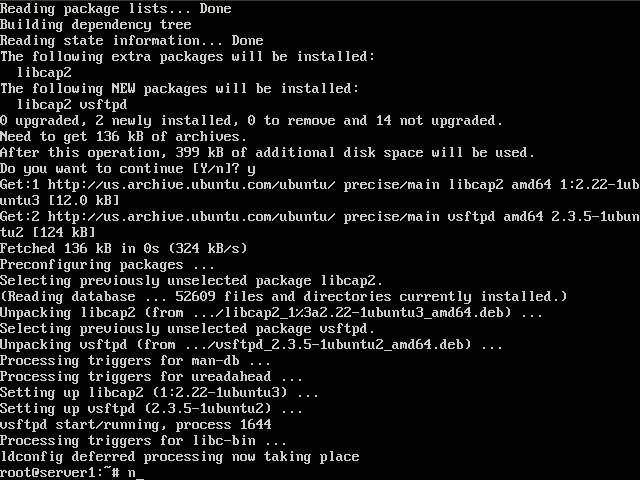
- Edit /etc/vsftpd.conf in nano and uncomment local_enable, write_enable and local_umask=022
text(nano /)
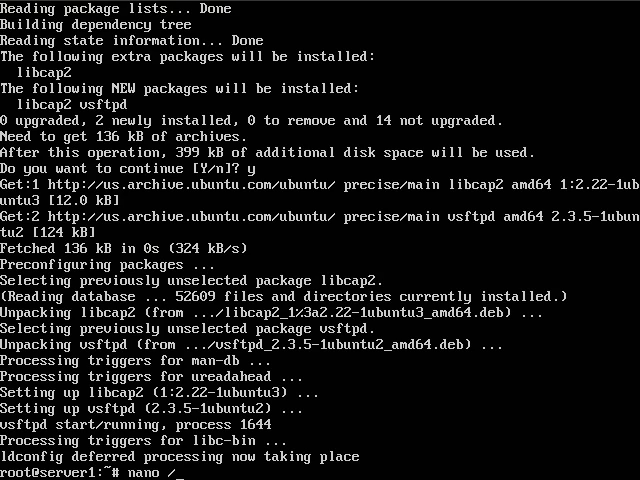
text(etc/vs)
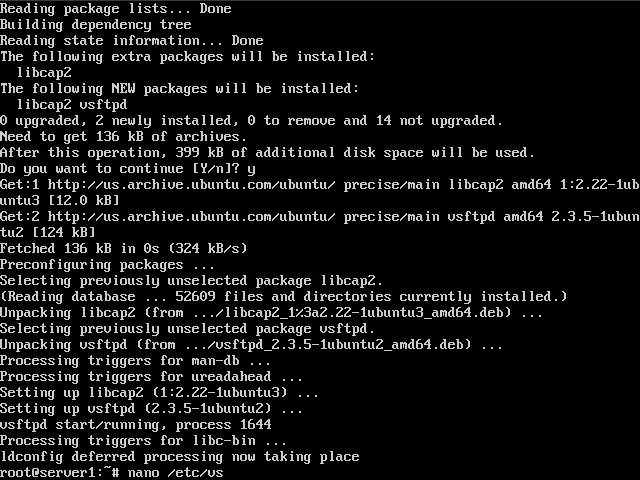
text(ftpd.conf)
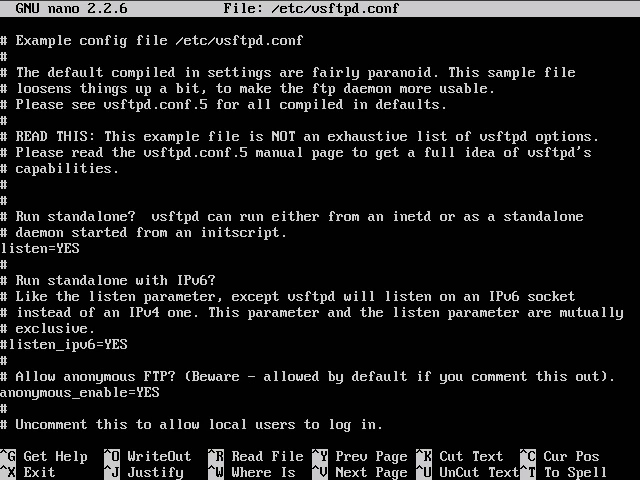
scroll(down, 3)
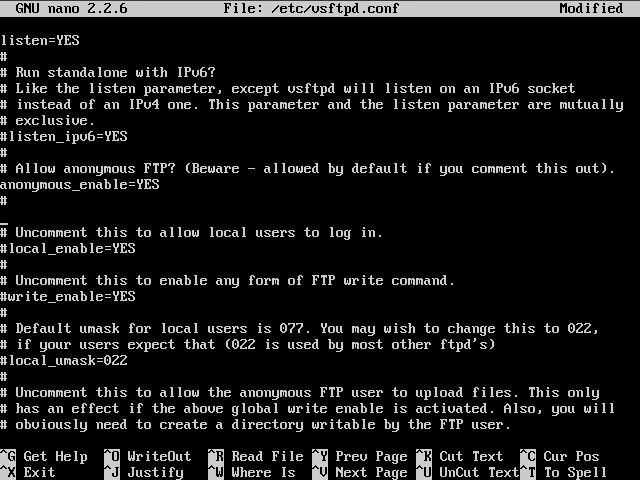
- Add the line anon_root=/var/srv/ftp/ below anonymous_enable=YES
text(an)
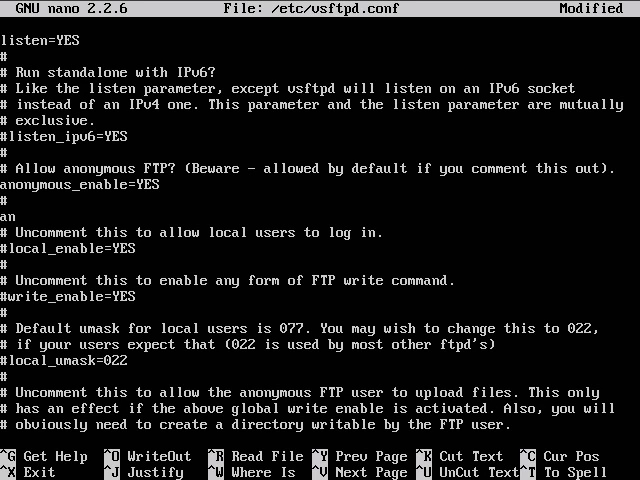
text(on_)
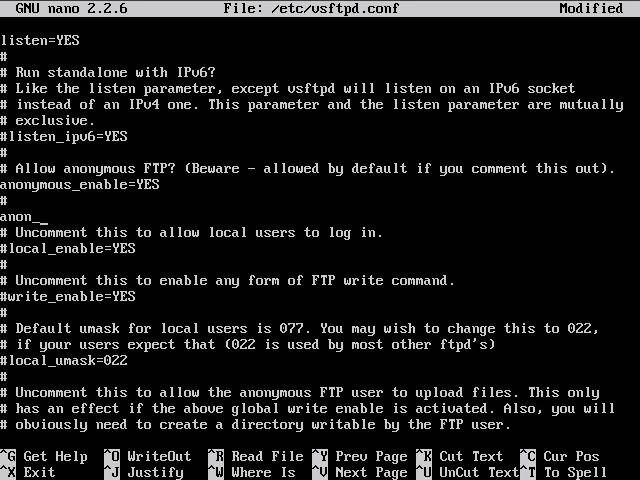
text(root=/)
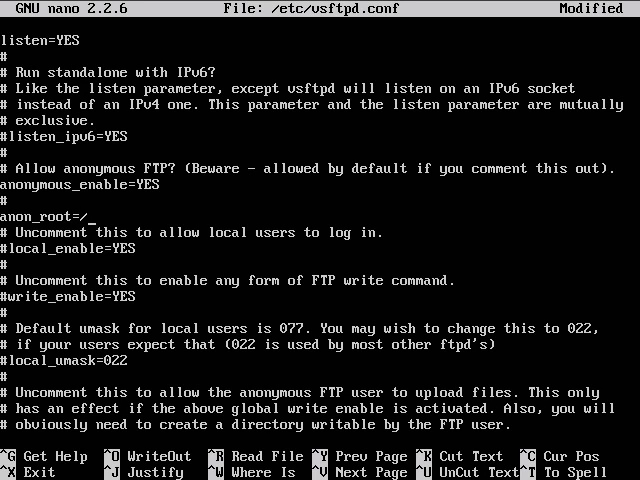
text(" ")
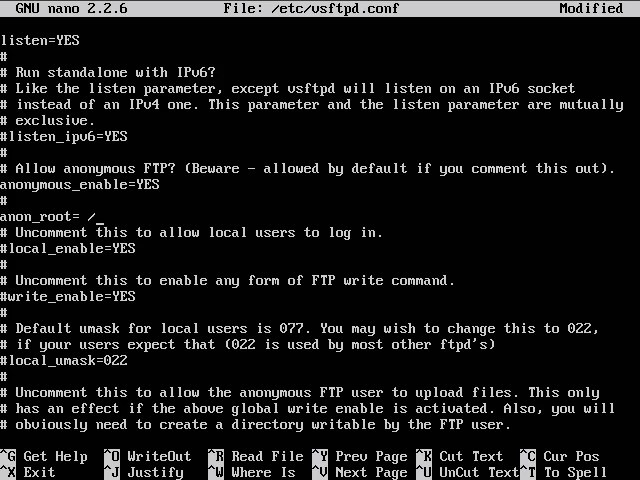
text(var/se)
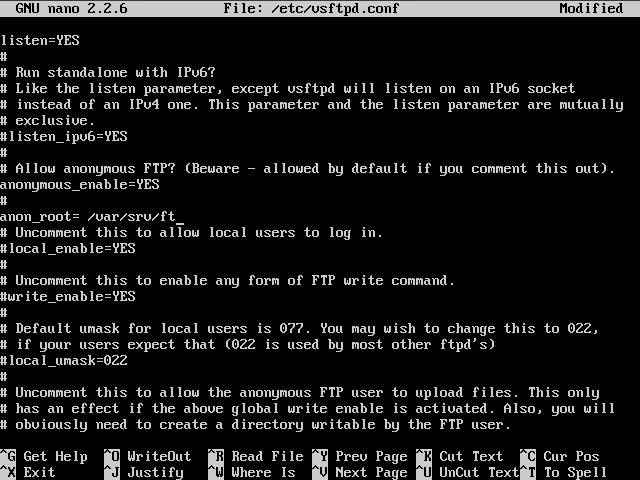
text(p/)
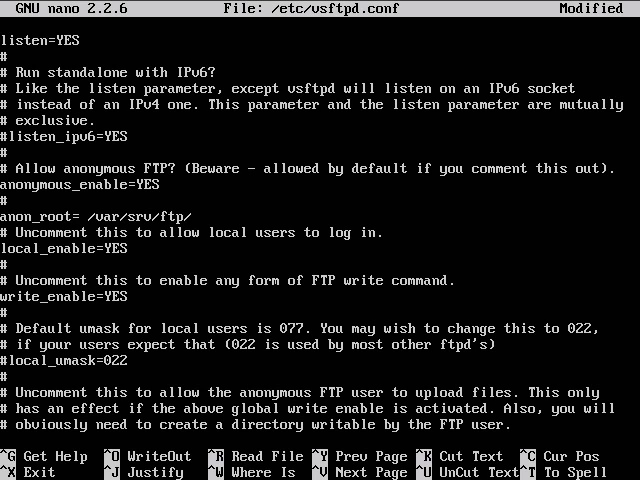
- Move down the file and uncomment the ascii upload/download and ftpd_banner lines
scroll(down, 3)
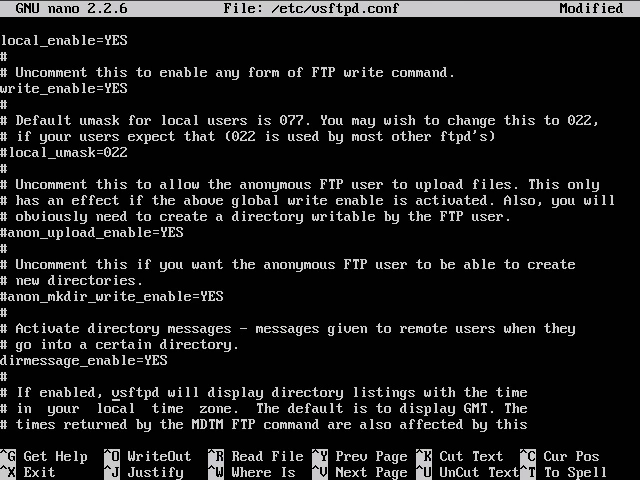
scroll(down, 3)
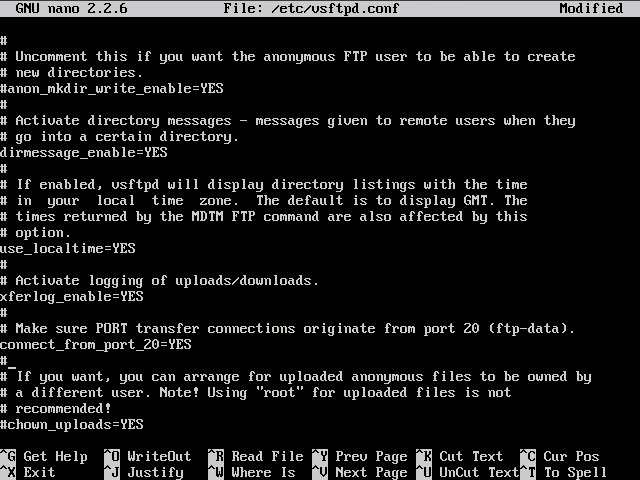
scroll(down, 3)
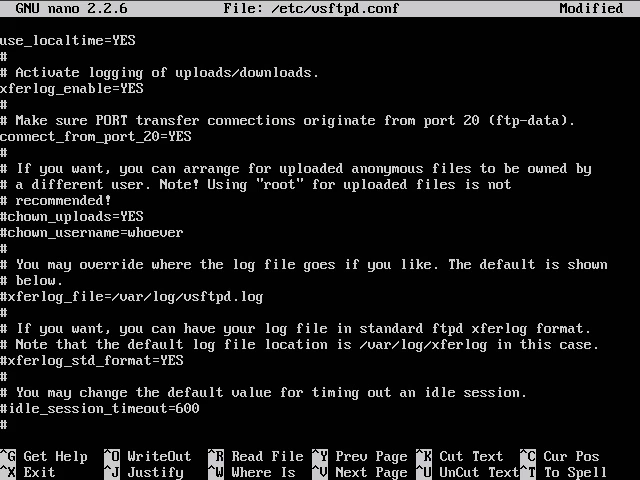
scroll(down, 3)
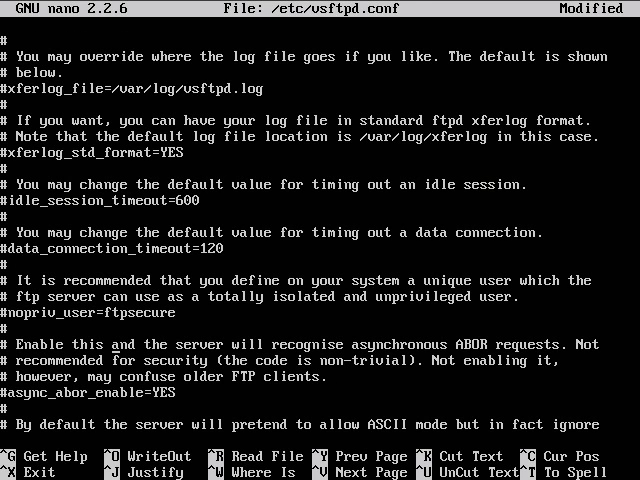
scroll(down, 3)
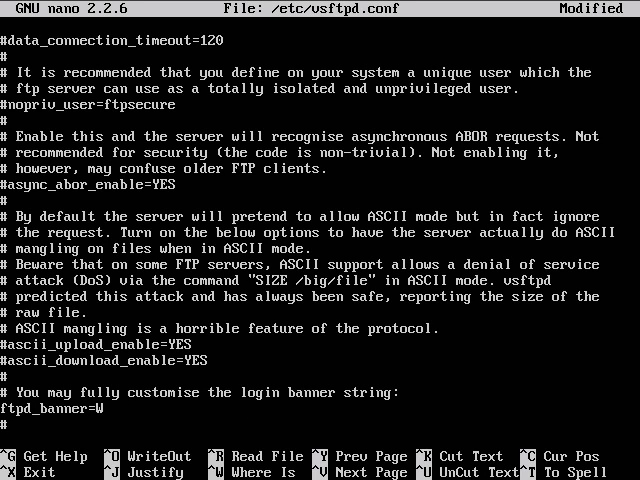
- Replace the default ftpd_banner text with "This is a test server. Only authorized users allowed."
key(BackSpace)
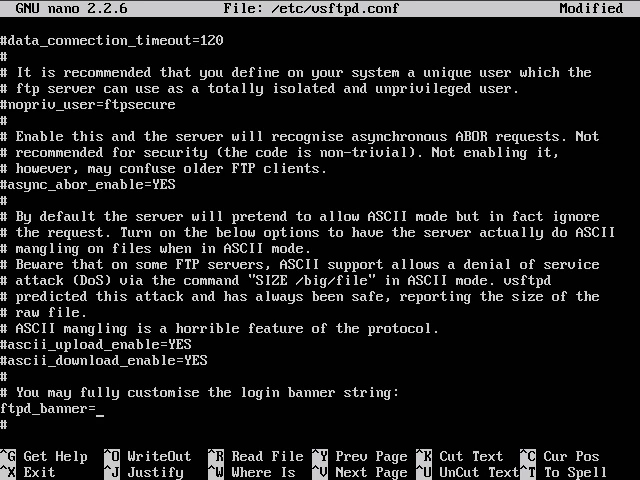
text(This is a test serv)
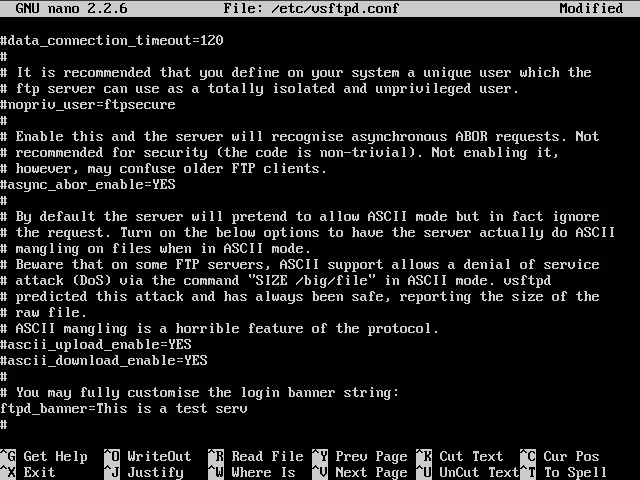
text(er. Only au)
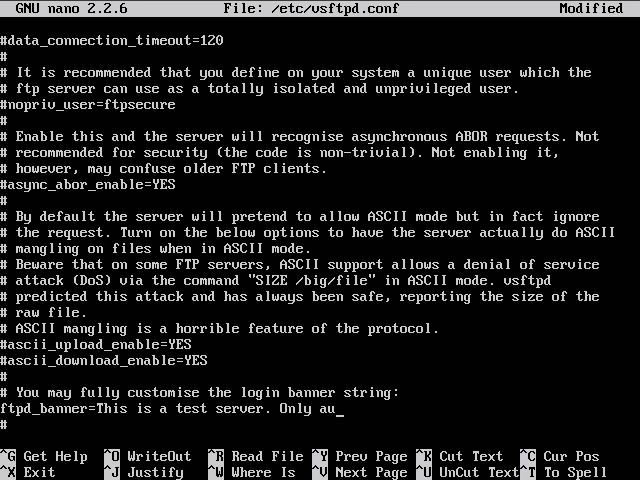
text(thorized users)
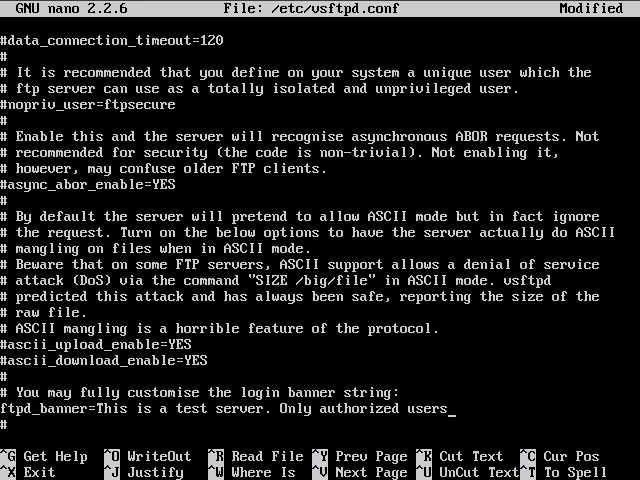
text(a)
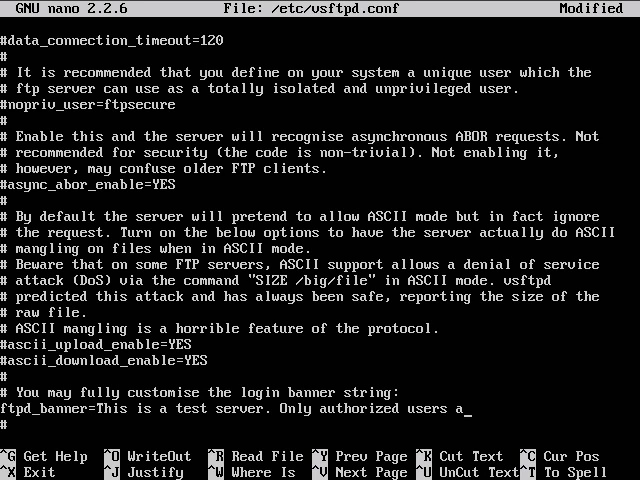
text(llowed.)
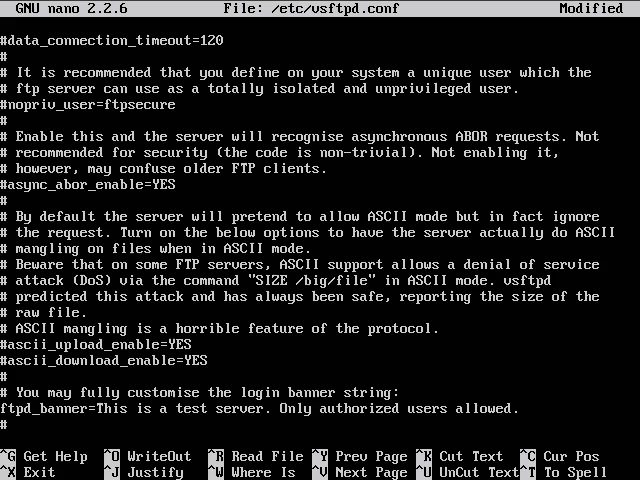
- Write out the 148-line vsftpd.conf with Ctrl+O and exit nano to the shell
scroll(down, 3)
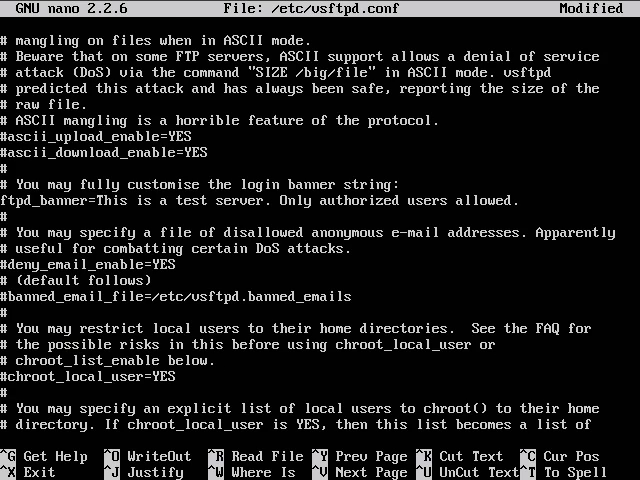
scroll(down, 3)
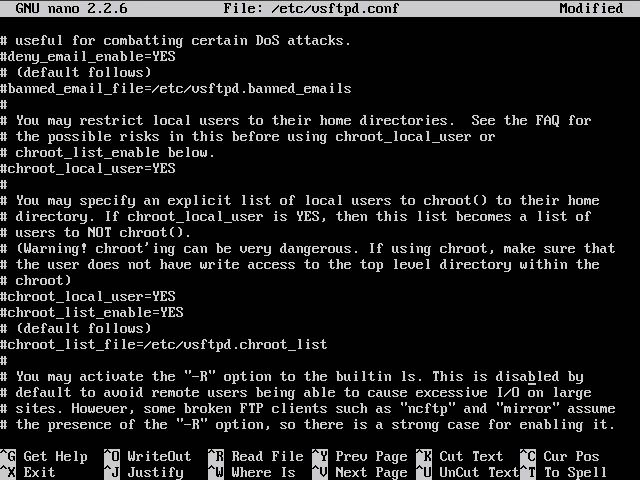
scroll(down, 3)
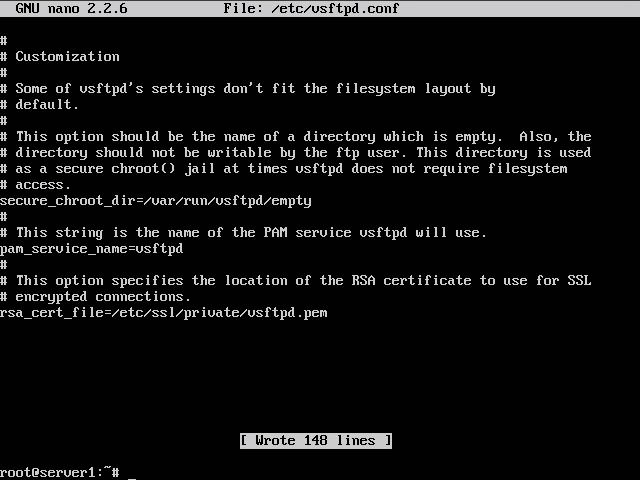
- Restart the vsftpd service and show the latest entries of /var/log/syslog with tail
text(service vsftpd restar)
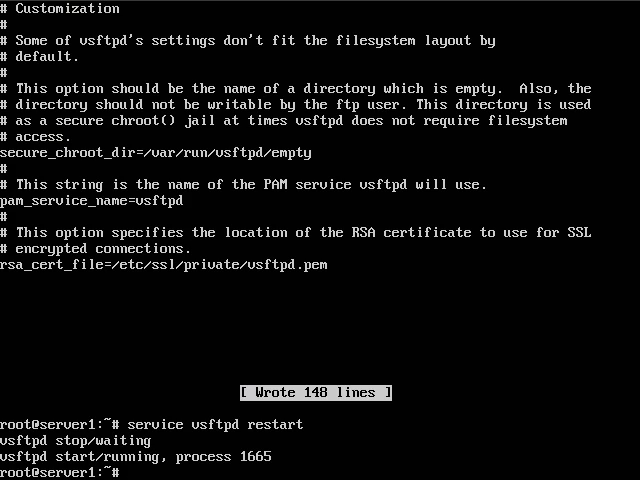
text(tail)
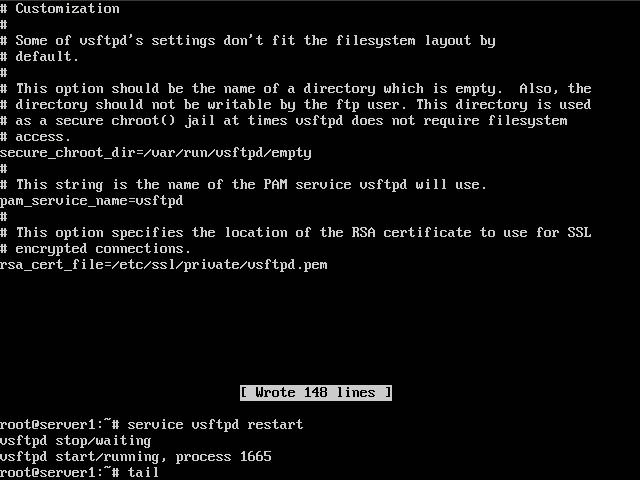
text(/var/lo)
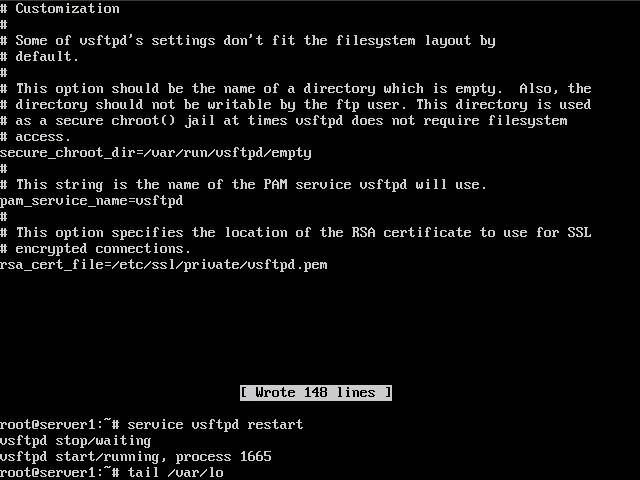
key(Return)
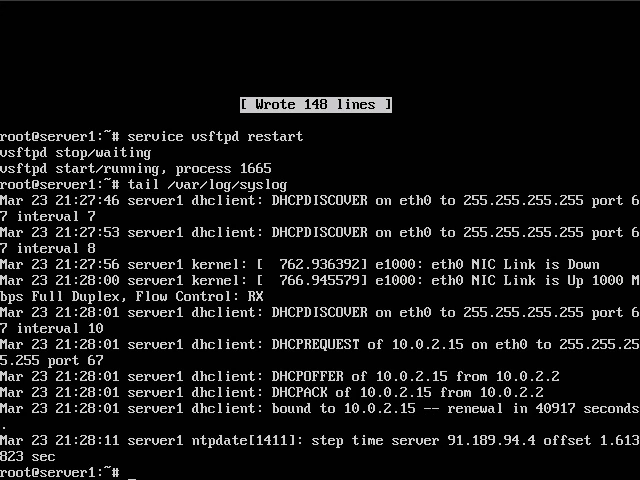
- Start ftp, connect to localhost and log in as server1 with its password
text(f)
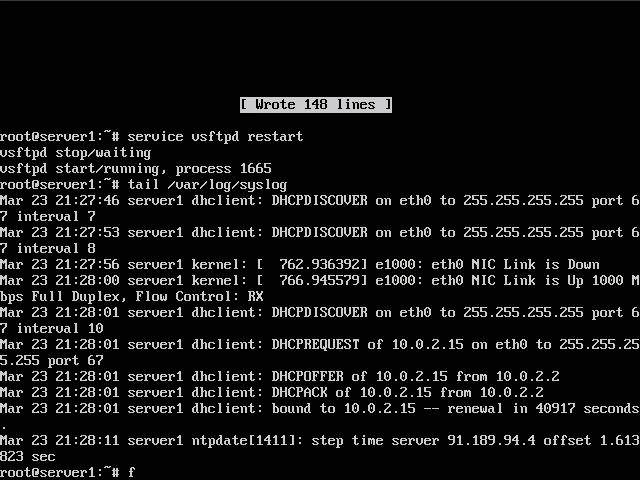
text(tp)
text(open localhost)
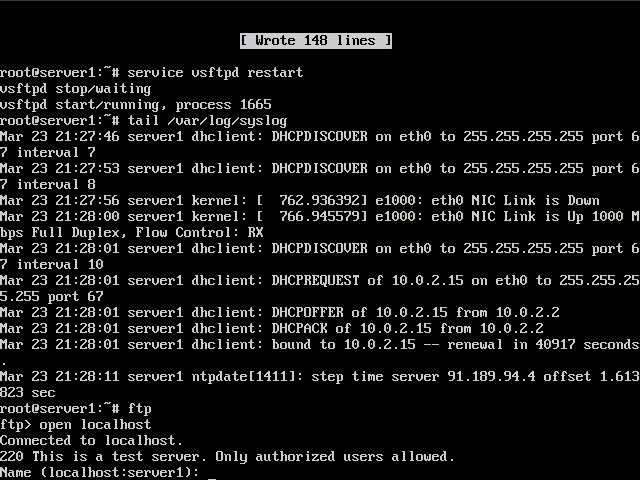
text(server1)
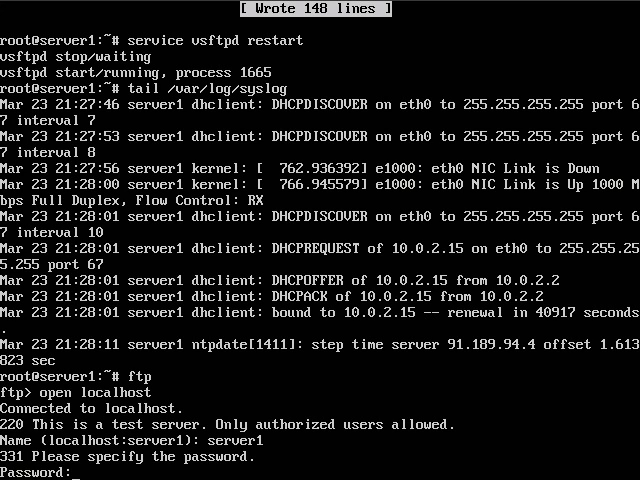
key(Return)
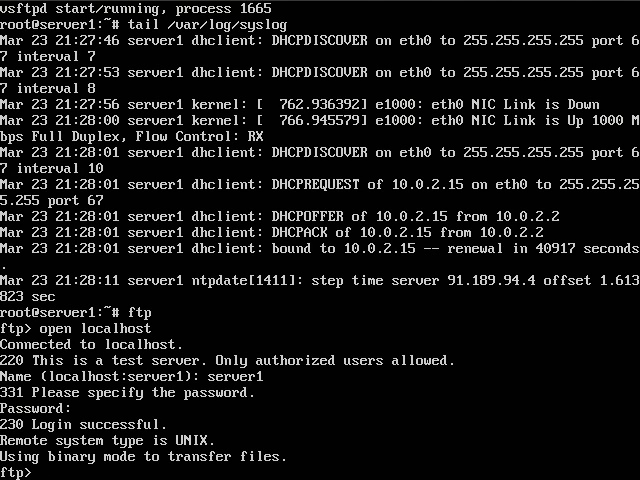
- List the files, confirm the /home/server1 working directory, then close the connection
text(ls)
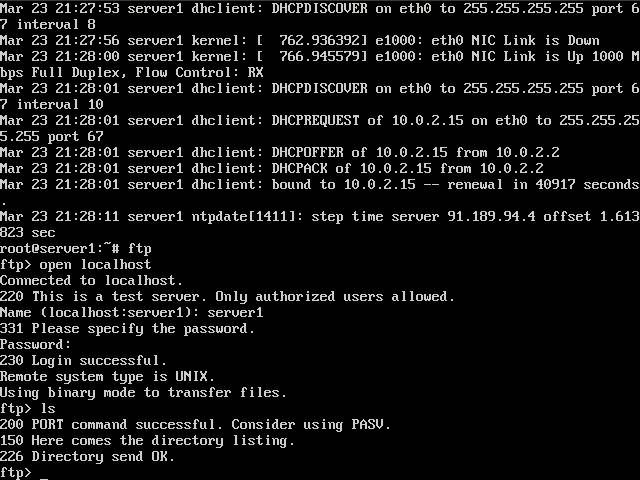
text(pwd)
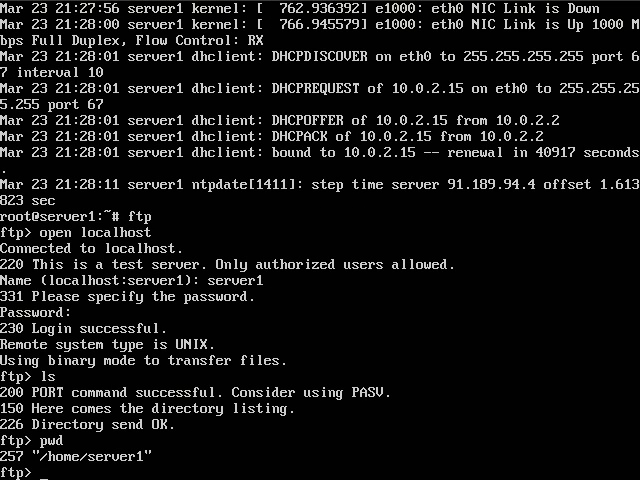
text(cl)
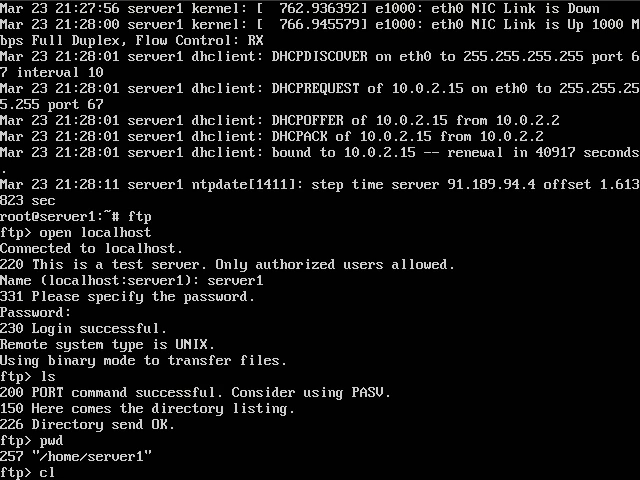
text(close)
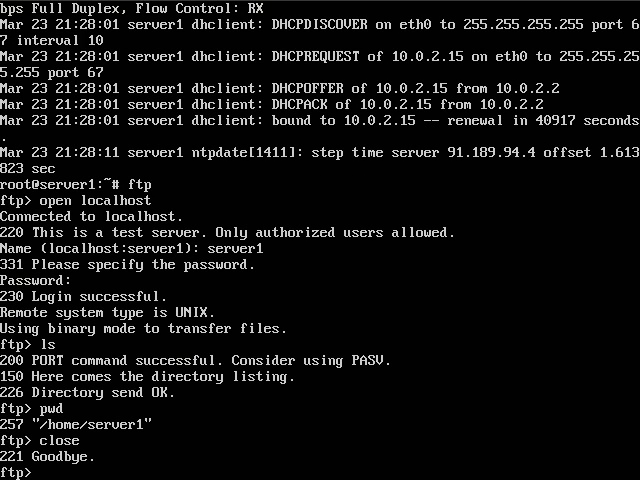
- Reconnect to localhost as anonymous, hit the 500 OOPS /var/srv/ftp/ error, then exit the ftp client
text(open localhost)
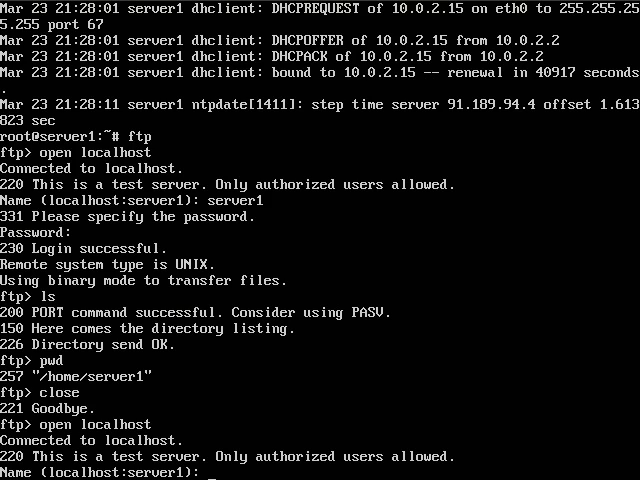
text(anony)
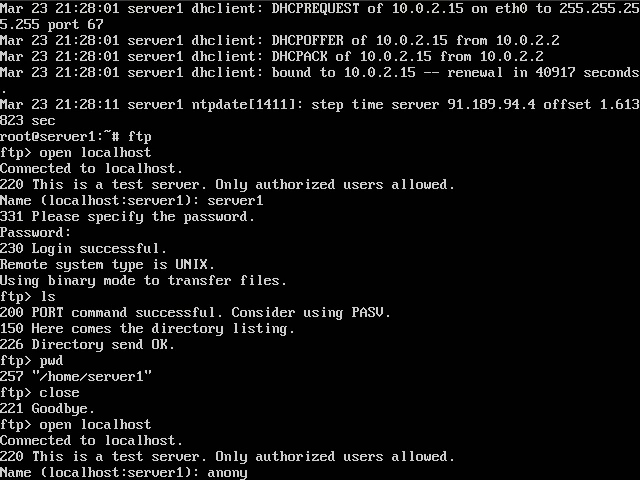
text(anonymous)
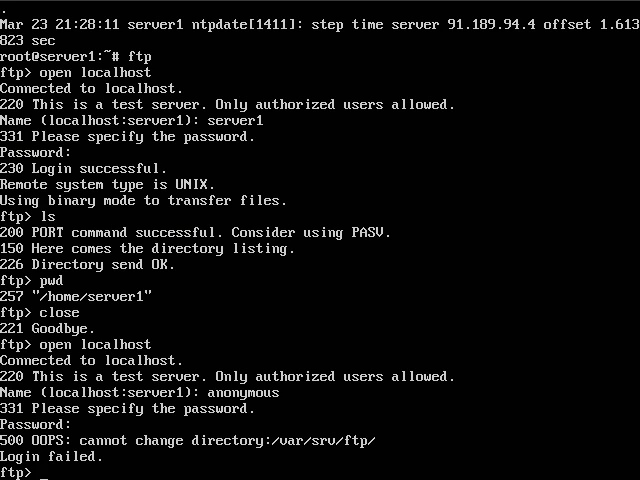
text(e)
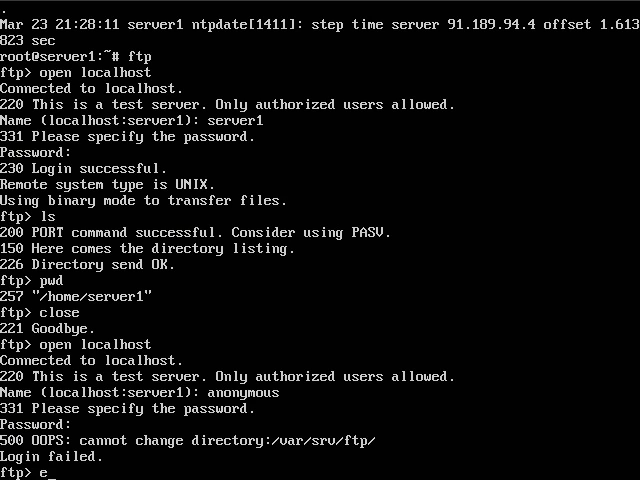
key(Return)
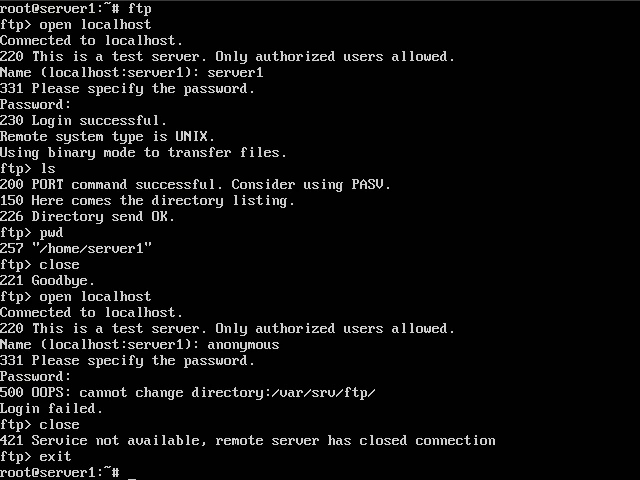
- Create /var/srv and /var/srv/ftp with mkdir, then start the ftp client again
text(mkdir)
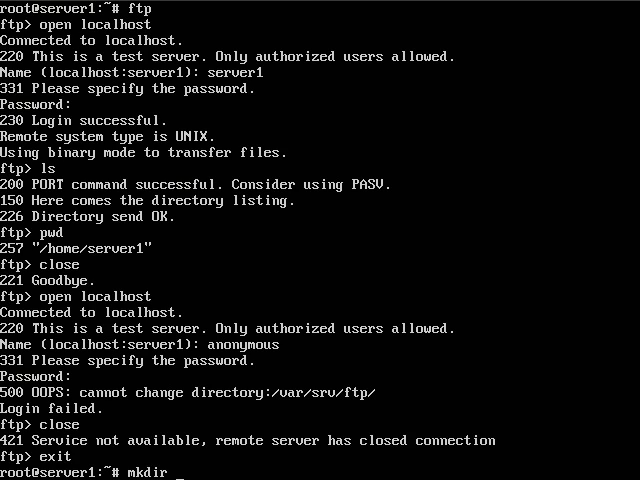
text(/var/sr)
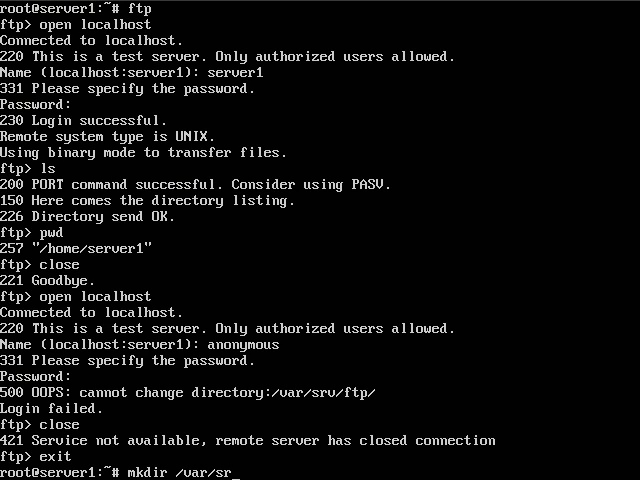
key(Return)
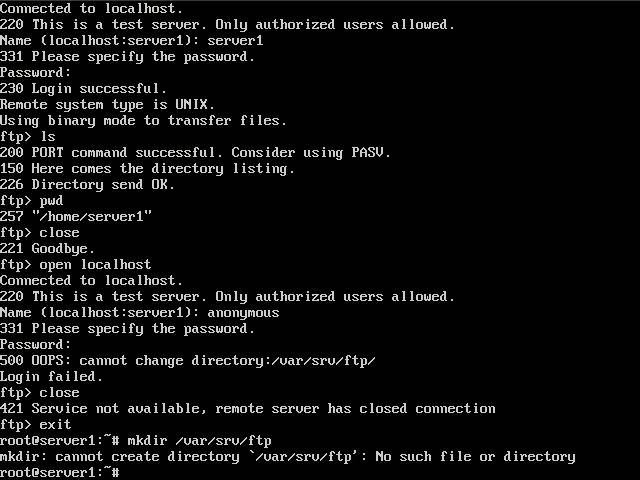
key(Return)
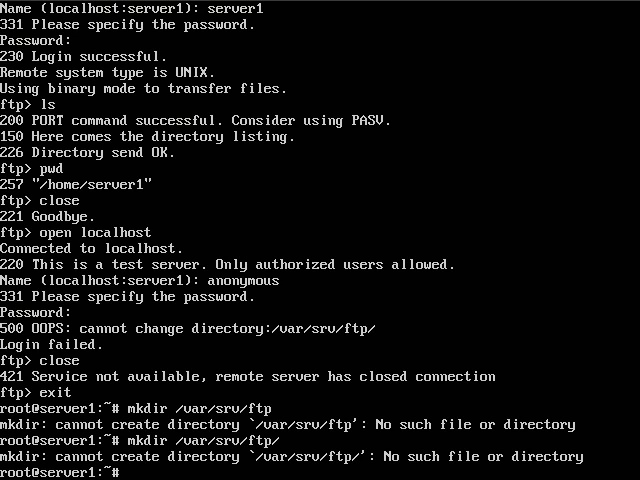
text(mkdir /var/srv/ftp/)
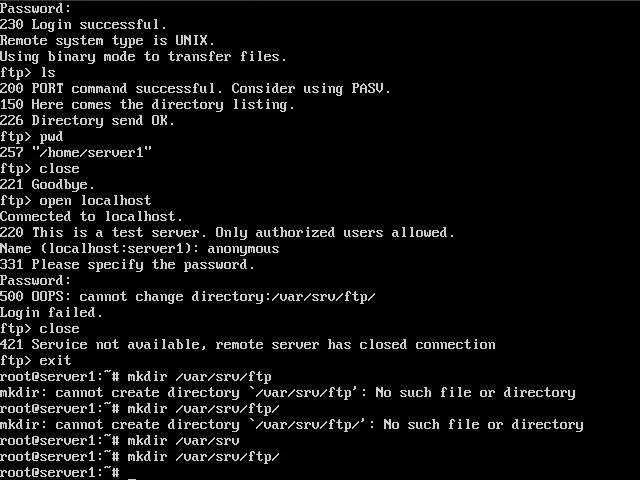
text(ftp)
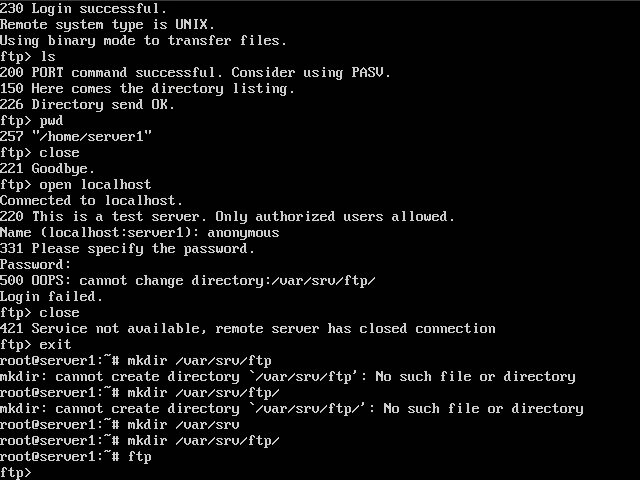
- Log in anonymously to localhost, confirm pwd shows '/', close and exit, start nano
text(open localhost)
text(an)
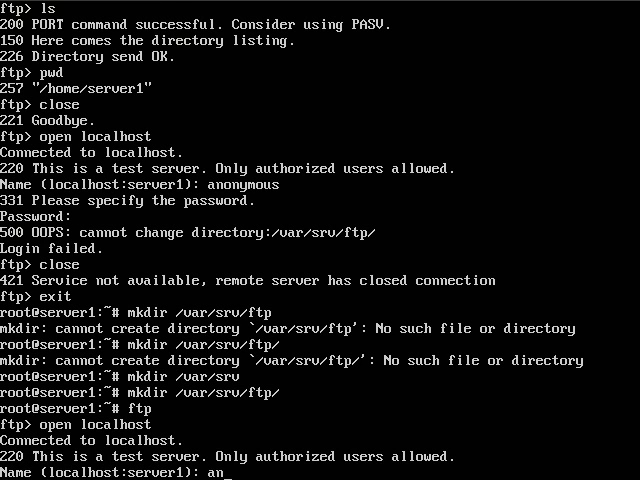
text(onymous)
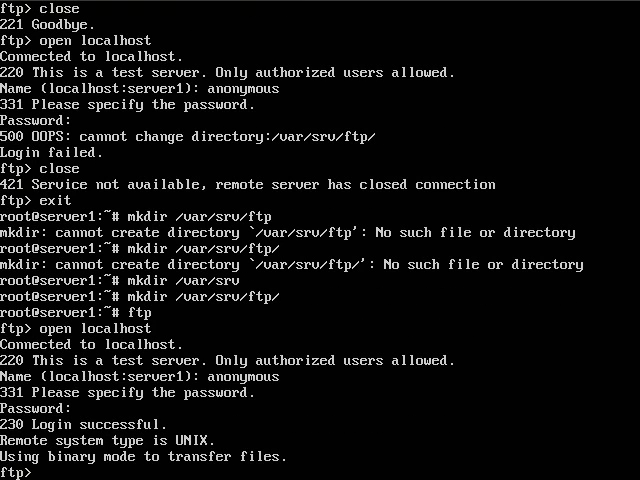
text(pwd)
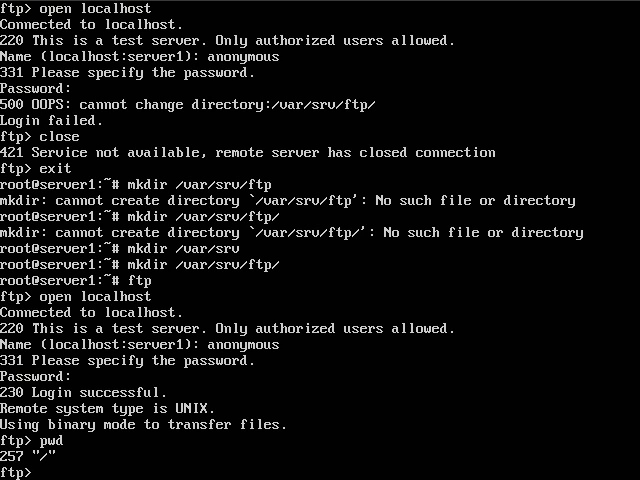
text(close)
text(exit)
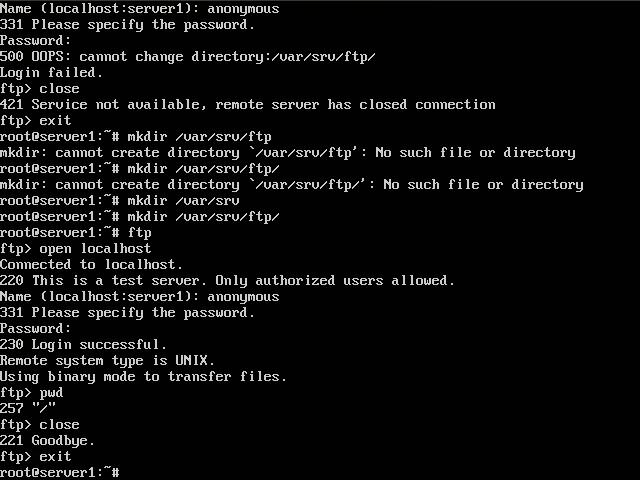
text(nano)
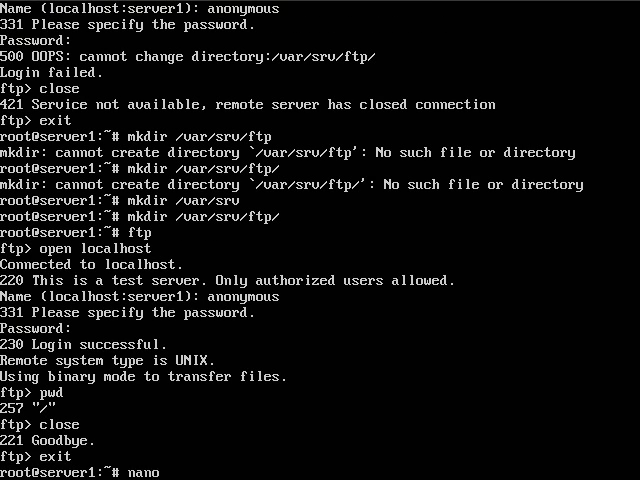
text(/etc/)
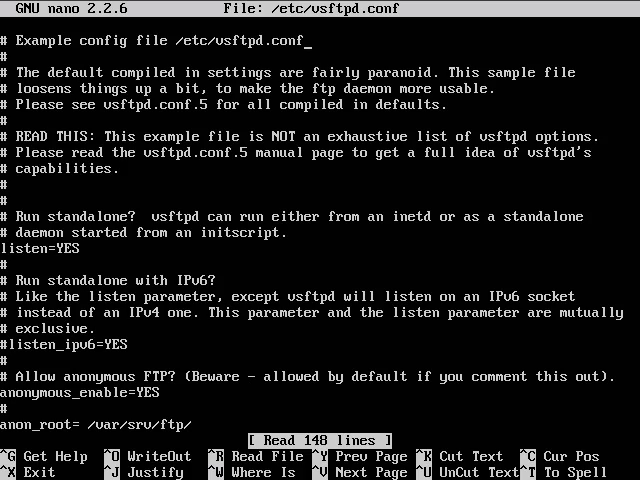
scroll(down, 3)
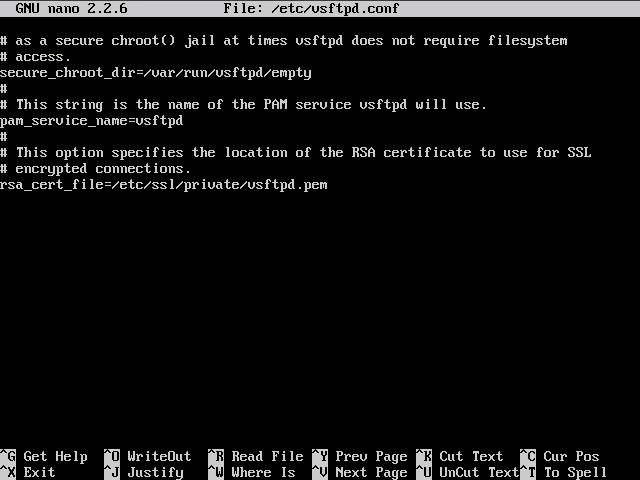
key(ctrl+x)
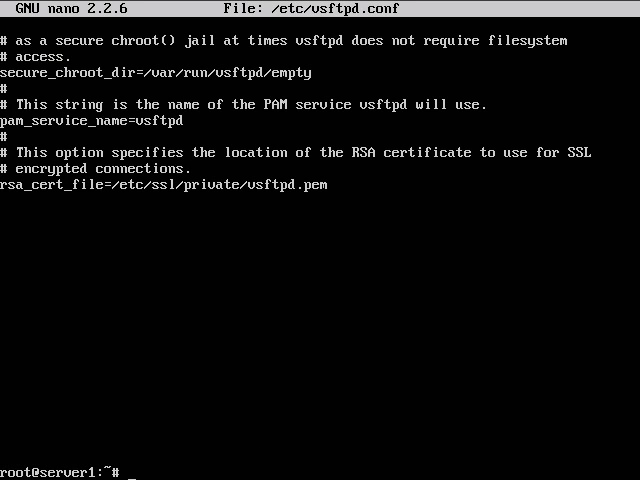